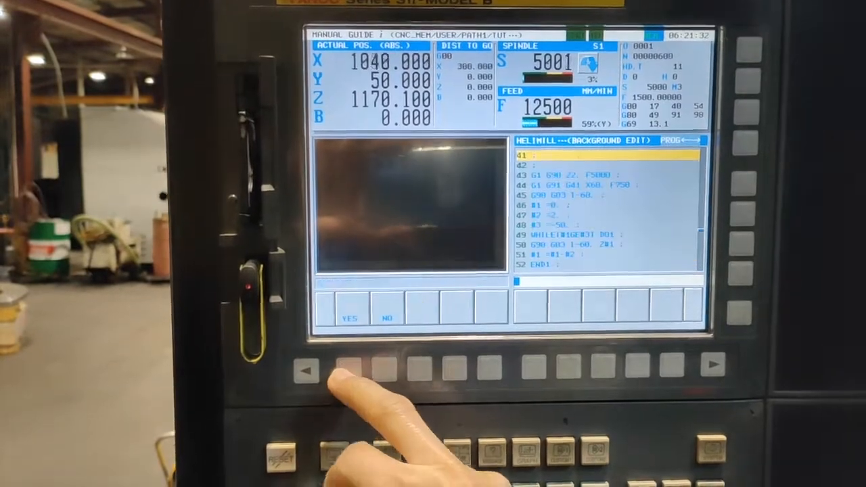
Answer the YES/NO prompt while reviewing the HELIMILL WHILE loop on lines 41–52
click(359, 369)
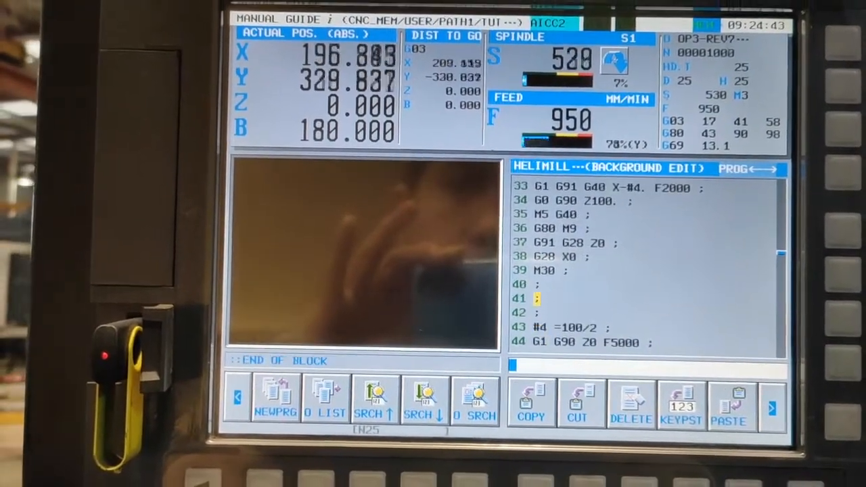
click(630, 410)
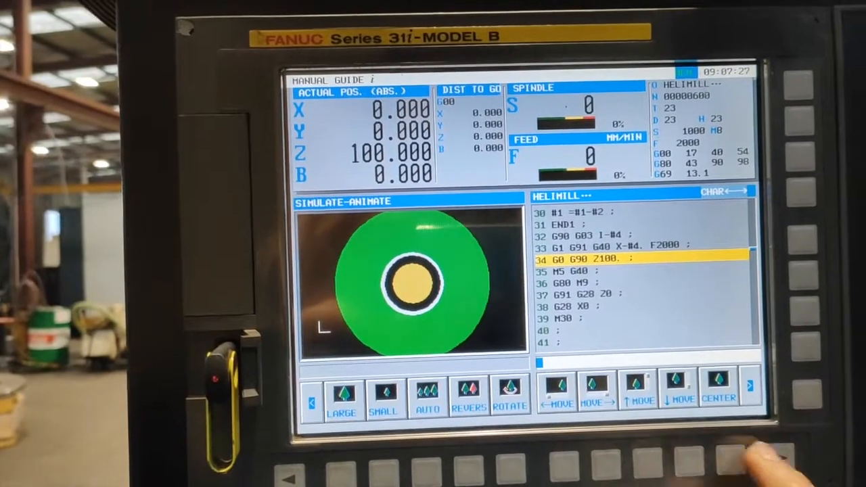
Open Rotate Drawing Coord over the animated HELIMILL circular pocket simulation
click(509, 398)
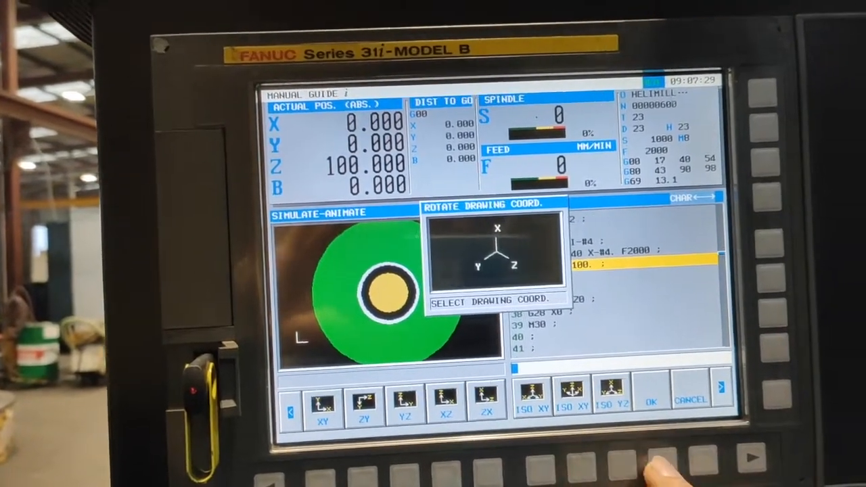